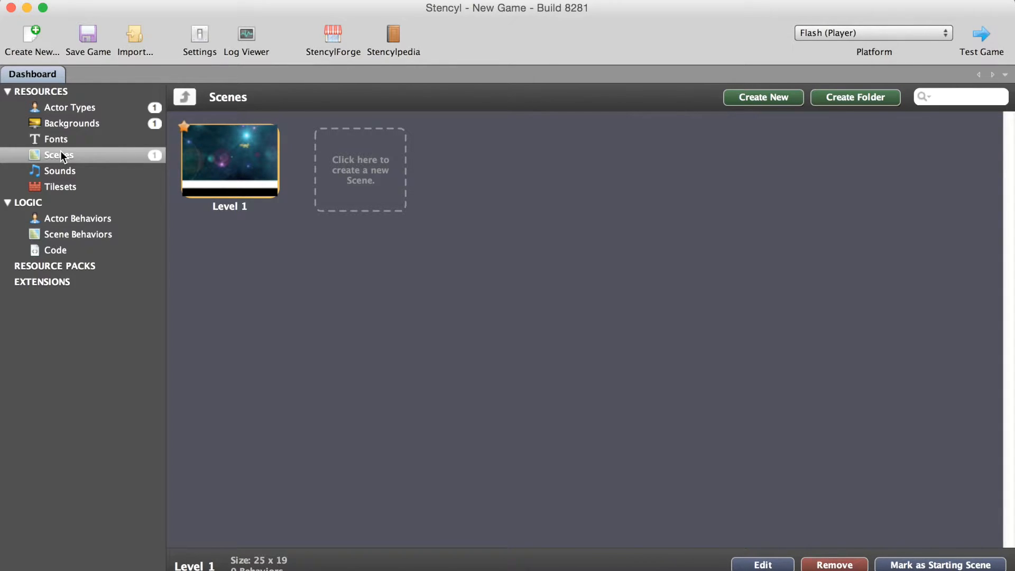
- Double-click the Level 1 thumbnail in the Dashboard's Scenes list
double_click(228, 160)
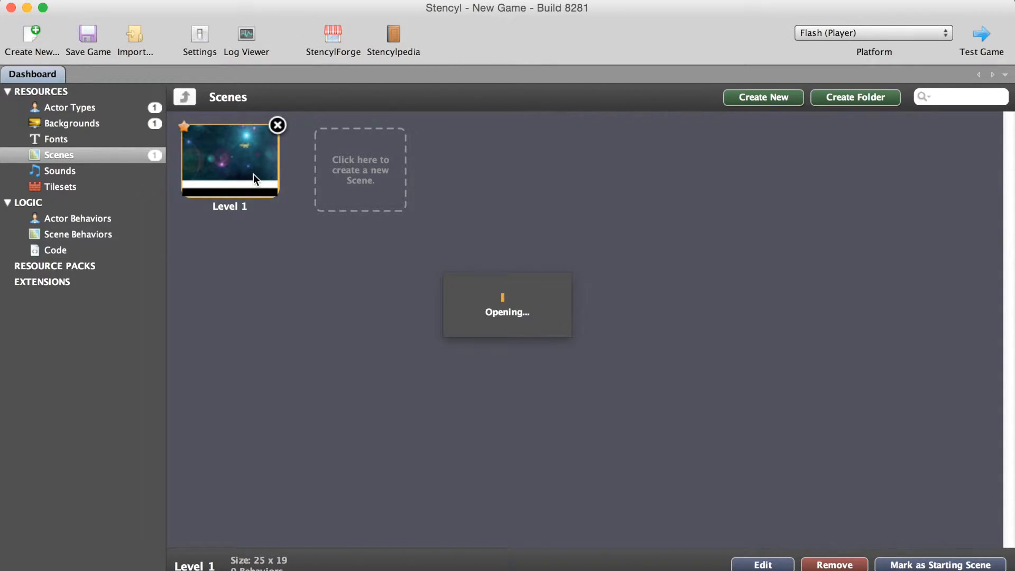
double_click(229, 159)
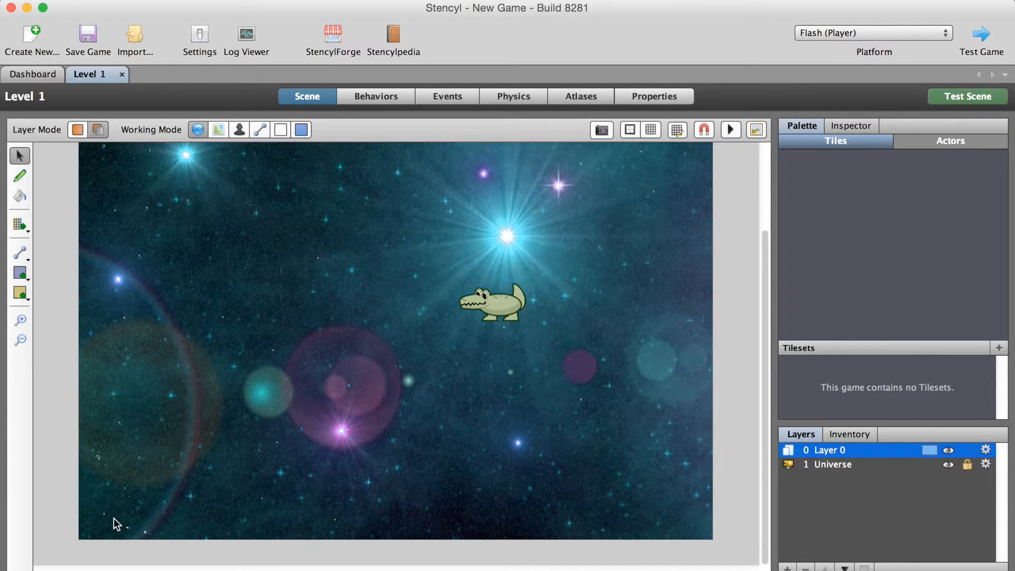
mouse_move(400, 161)
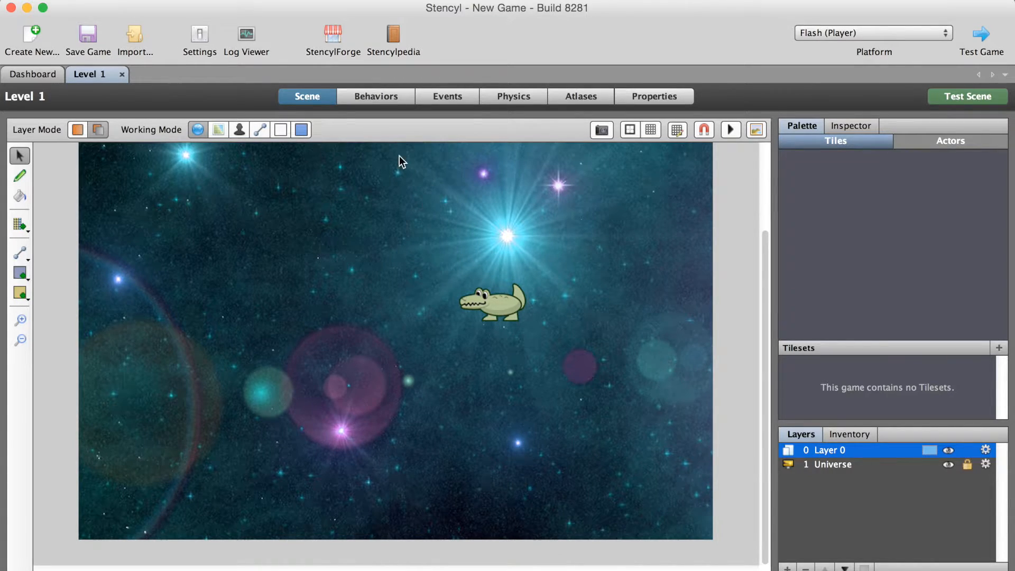
- Find the Grass Land Tileset under StencylForge Tilesets and download it
left_click(333, 36)
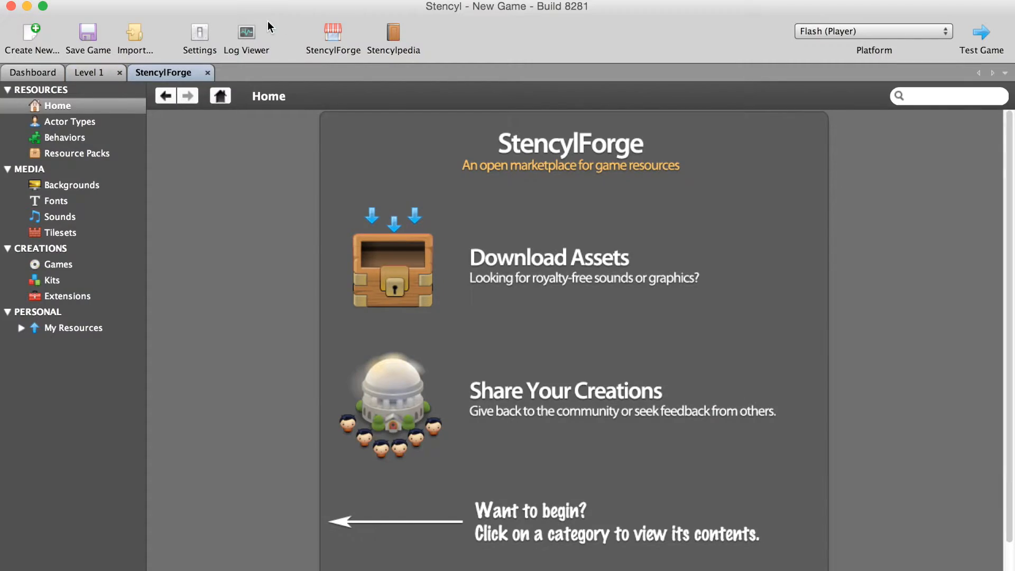
mouse_move(64, 187)
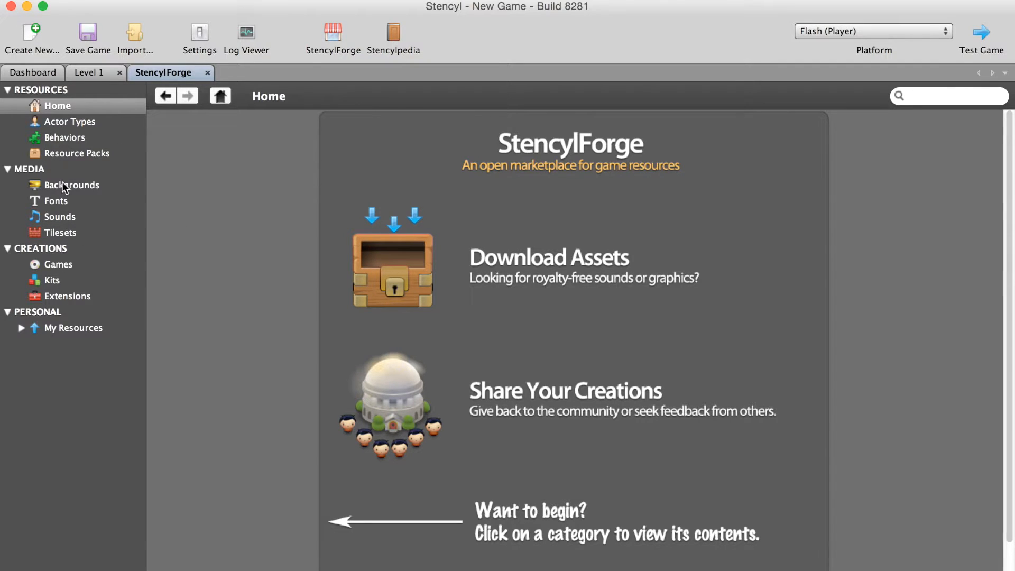
left_click(61, 231)
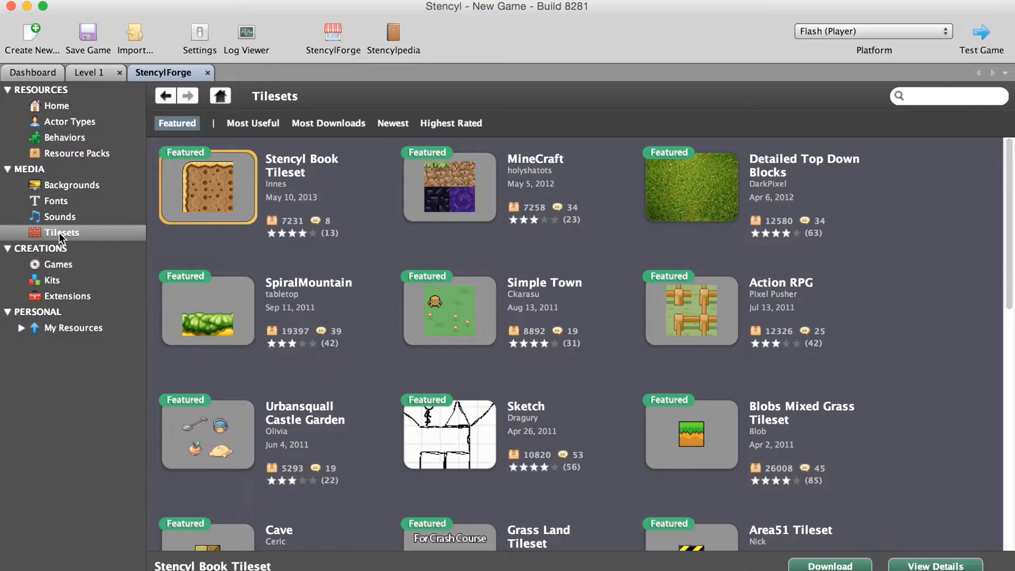
mouse_move(238, 290)
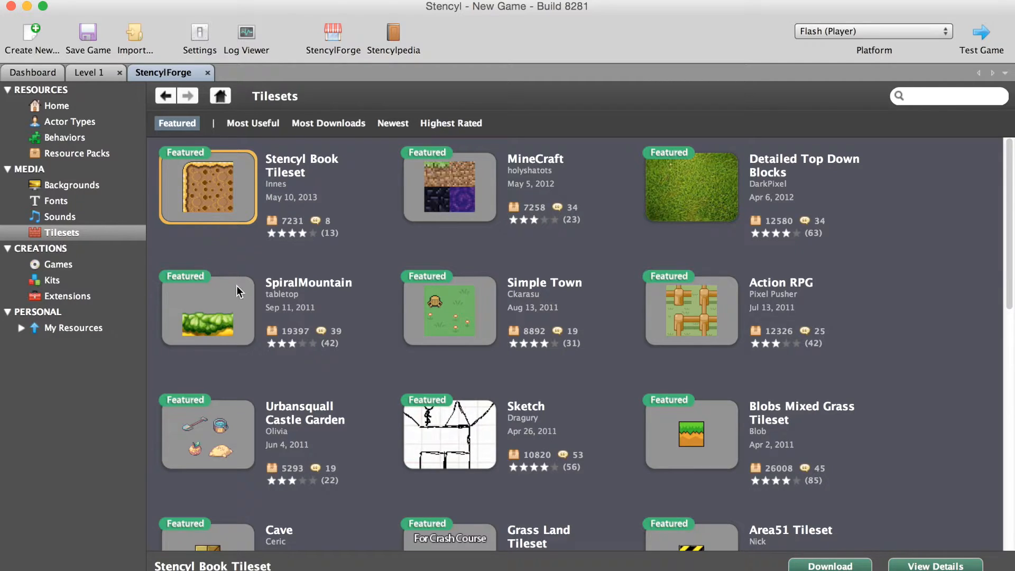
scroll("down", 3)
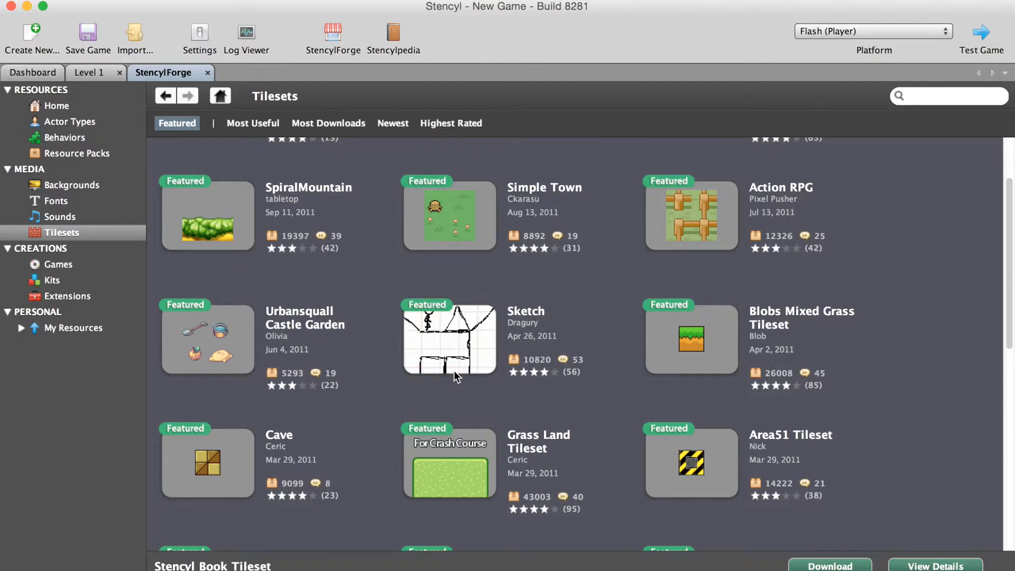
scroll("down", 3)
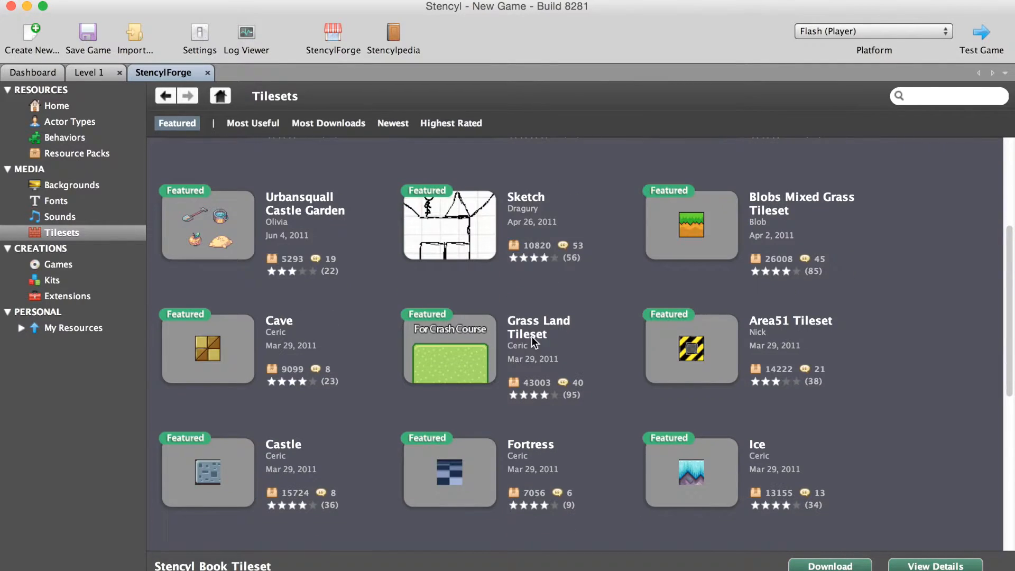
left_click(450, 363)
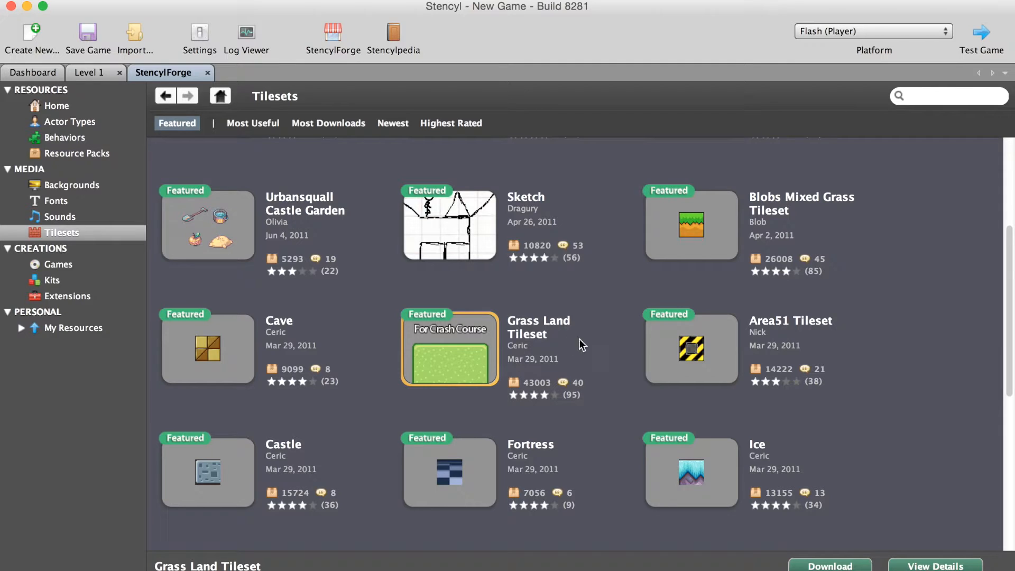
mouse_move(842, 562)
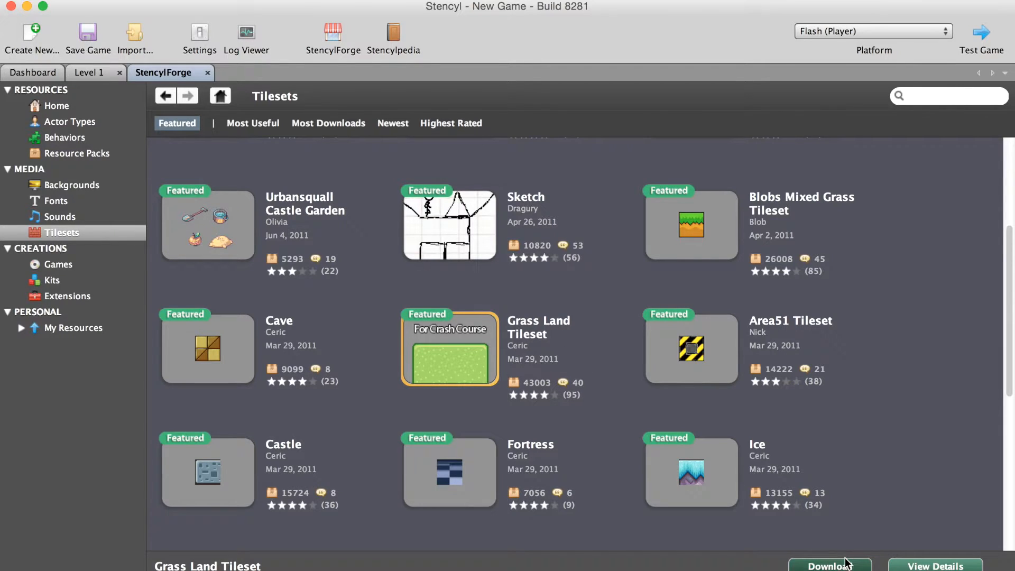
left_click(830, 565)
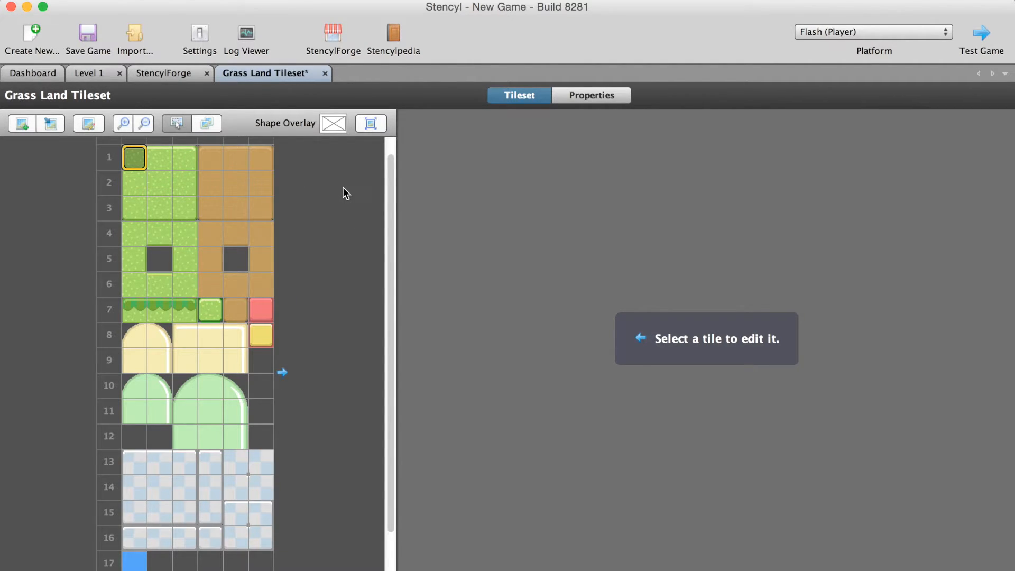
mouse_move(334, 85)
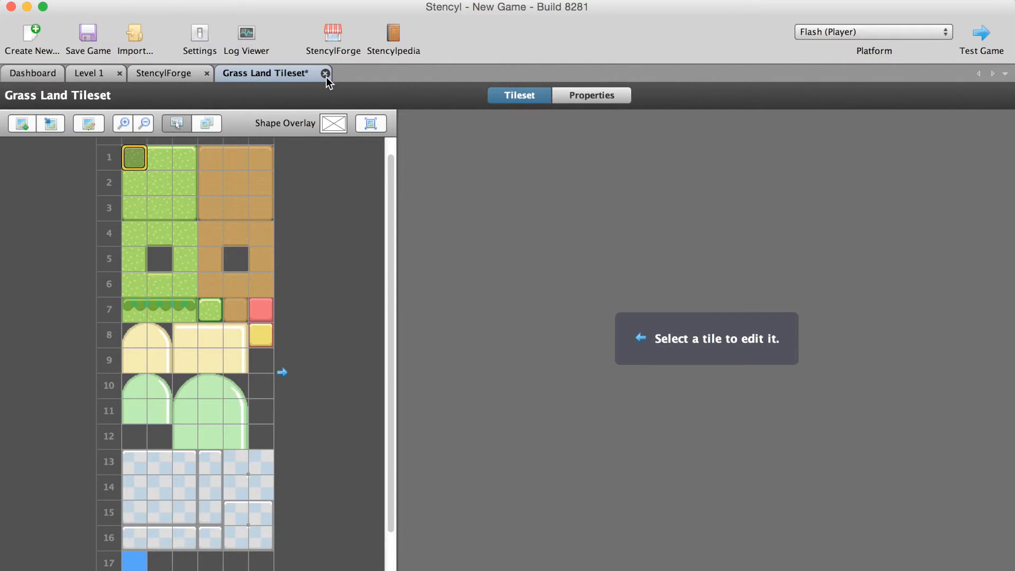
- Close the tileset editor, return to Level 1 and pick the plain grass tile
left_click(87, 36)
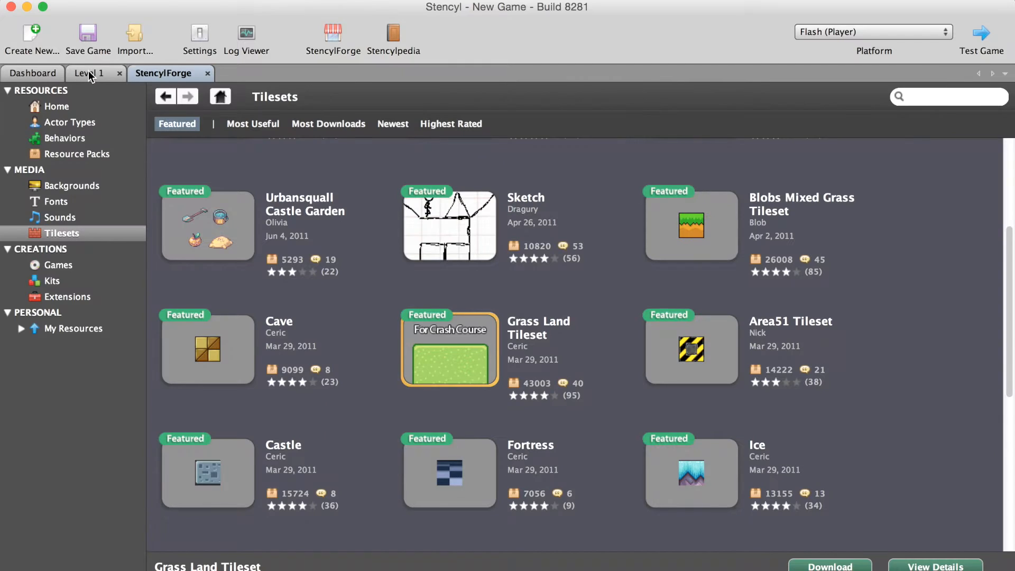
left_click(90, 71)
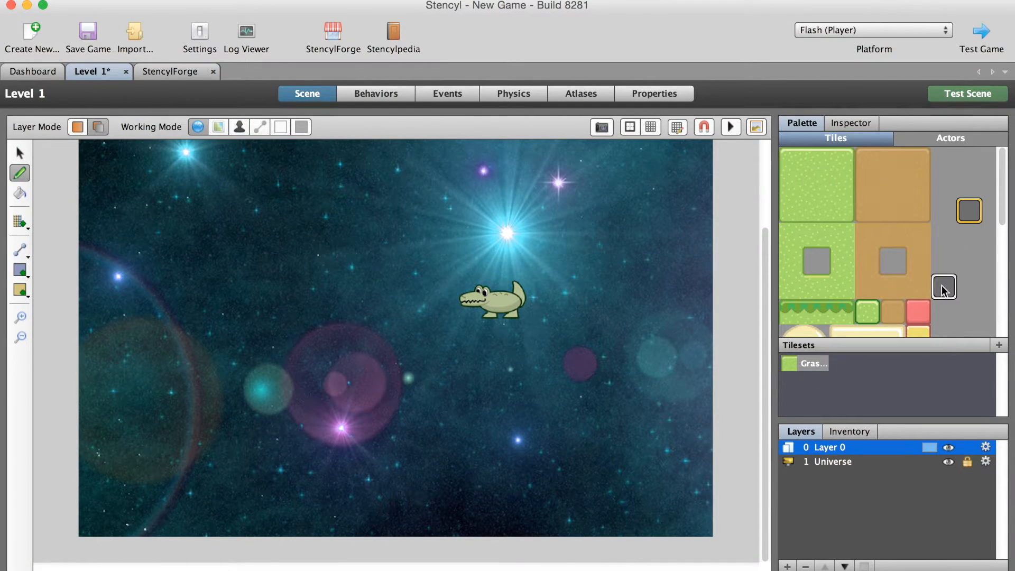
left_click(919, 186)
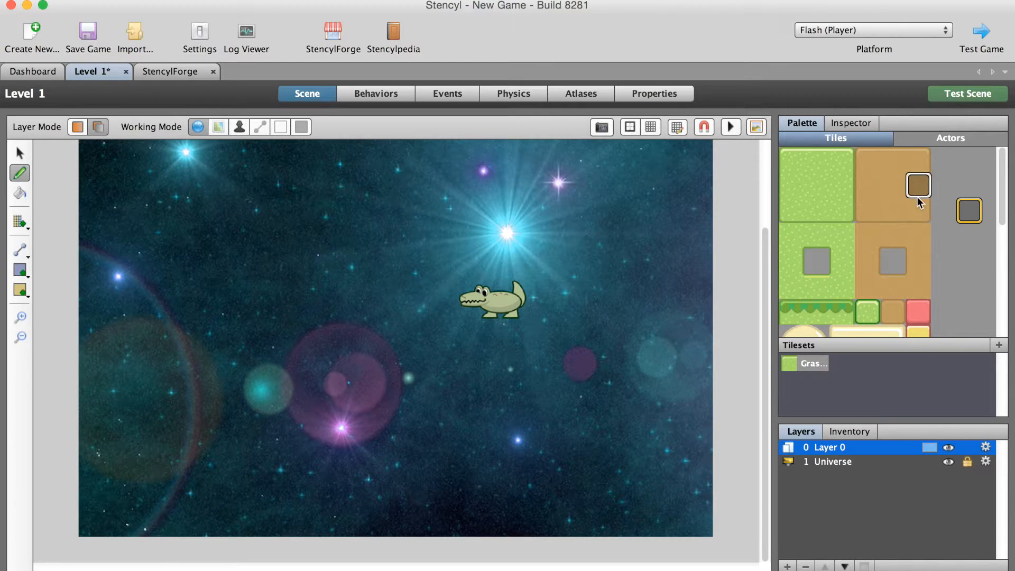
left_click(868, 188)
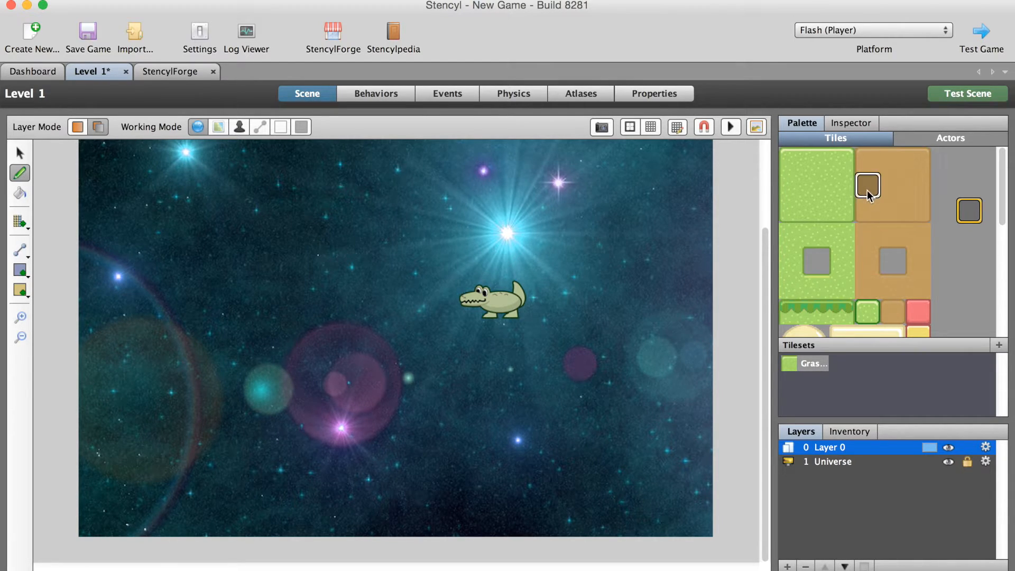
left_click(816, 160)
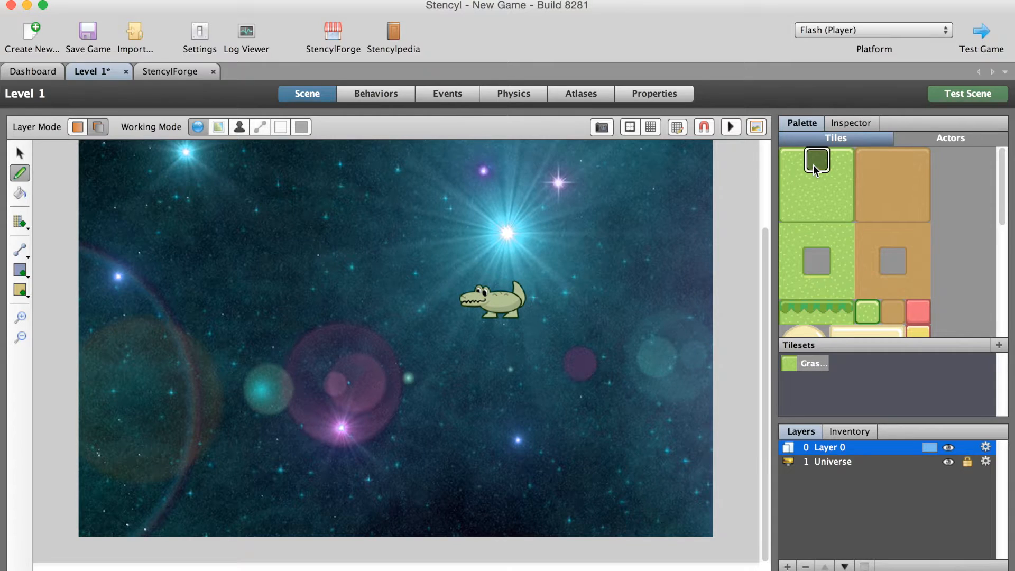
left_click(219, 498)
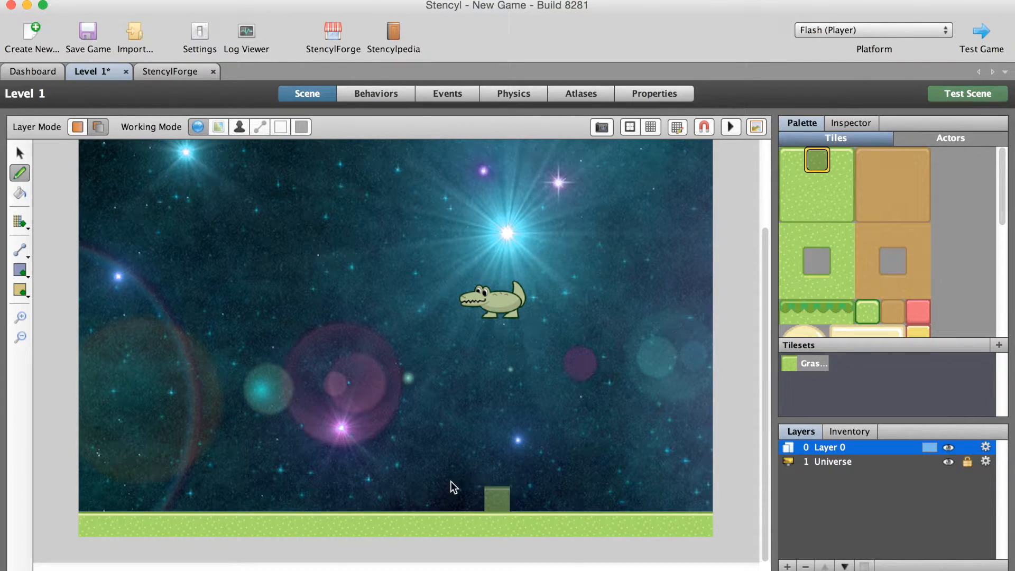
- Paint grass tiles along the level's bottom edge, then return to selection mode
left_click(445, 472)
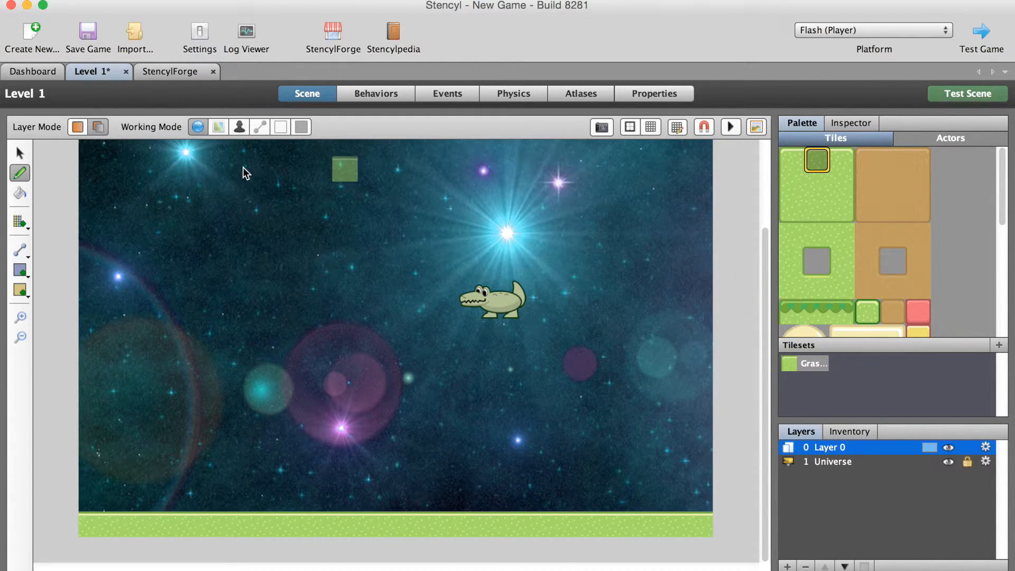
left_click(301, 126)
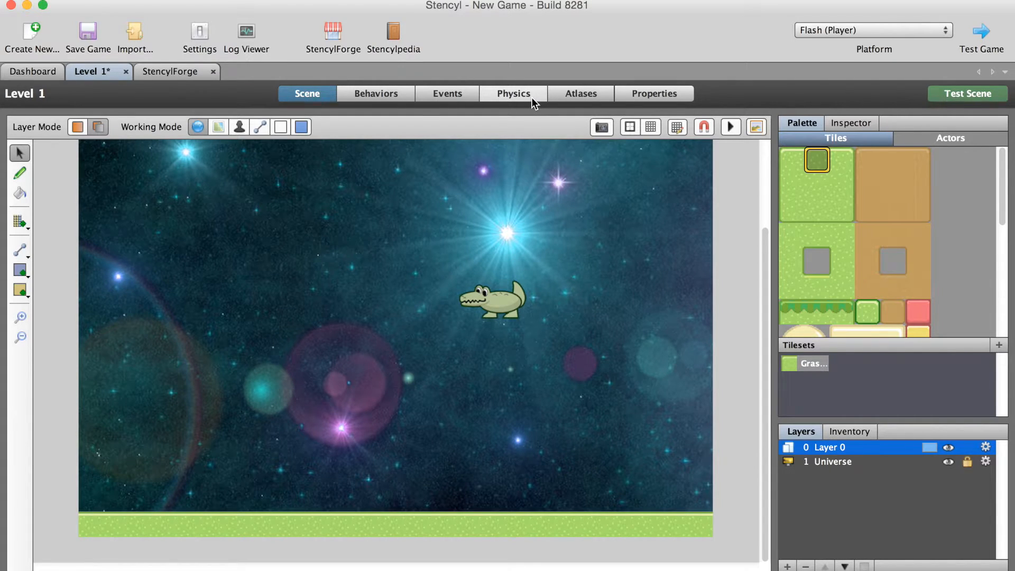
- Enter 85 as the vertical gravity in Level 1's Physics settings
left_click(512, 93)
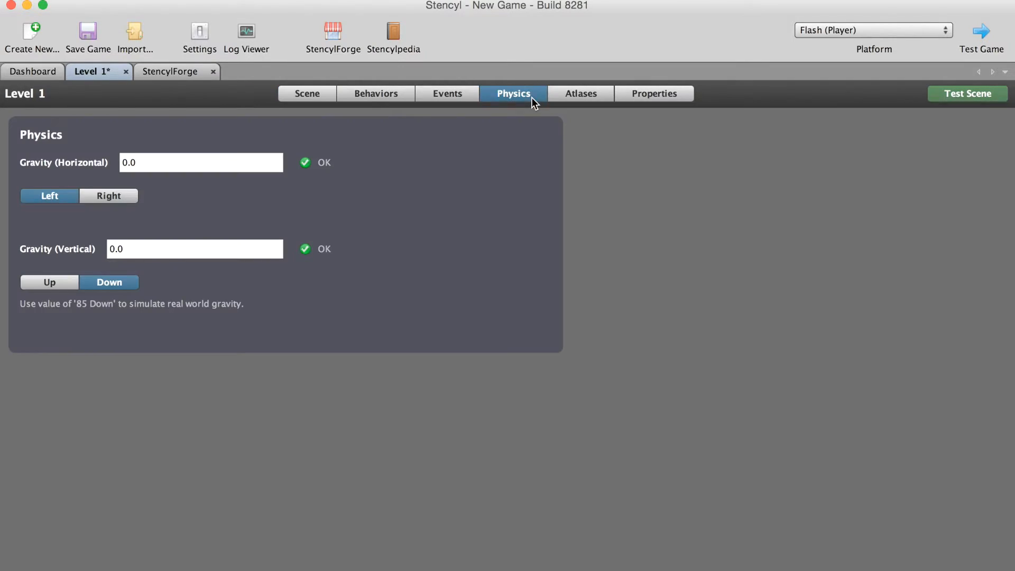
mouse_move(37, 245)
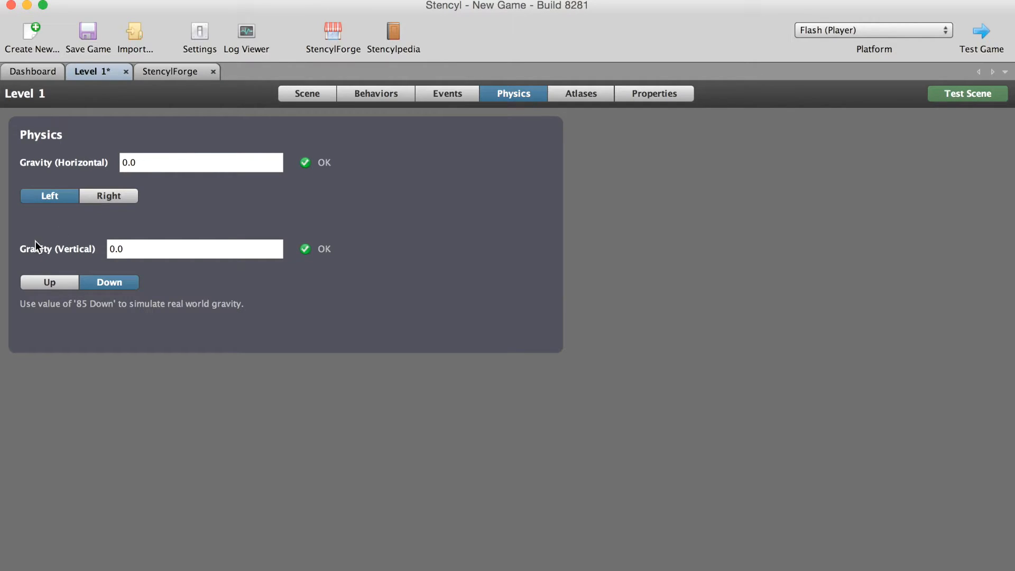
mouse_move(69, 263)
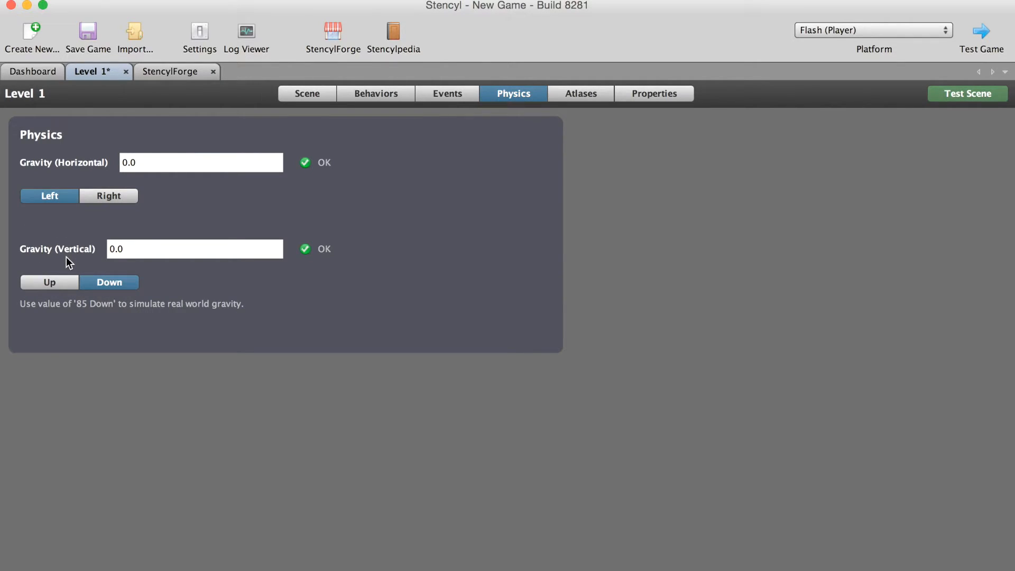
mouse_move(63, 267)
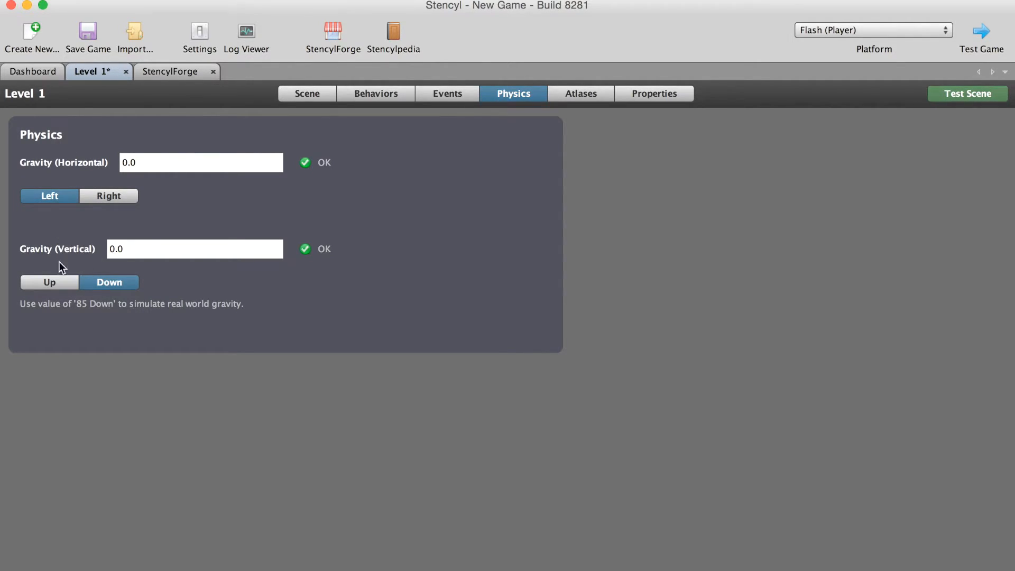
mouse_move(68, 251)
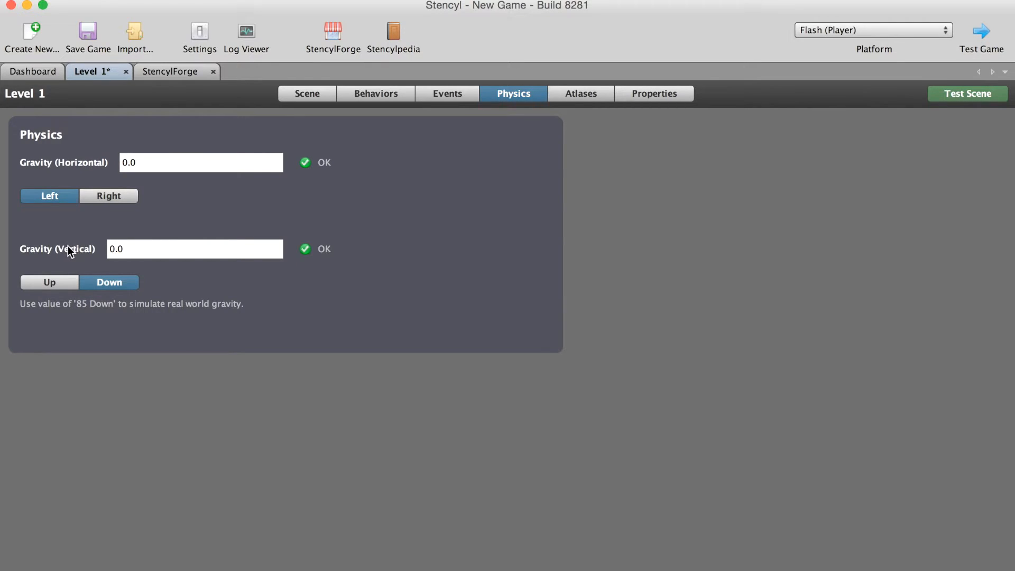
left_click(194, 249)
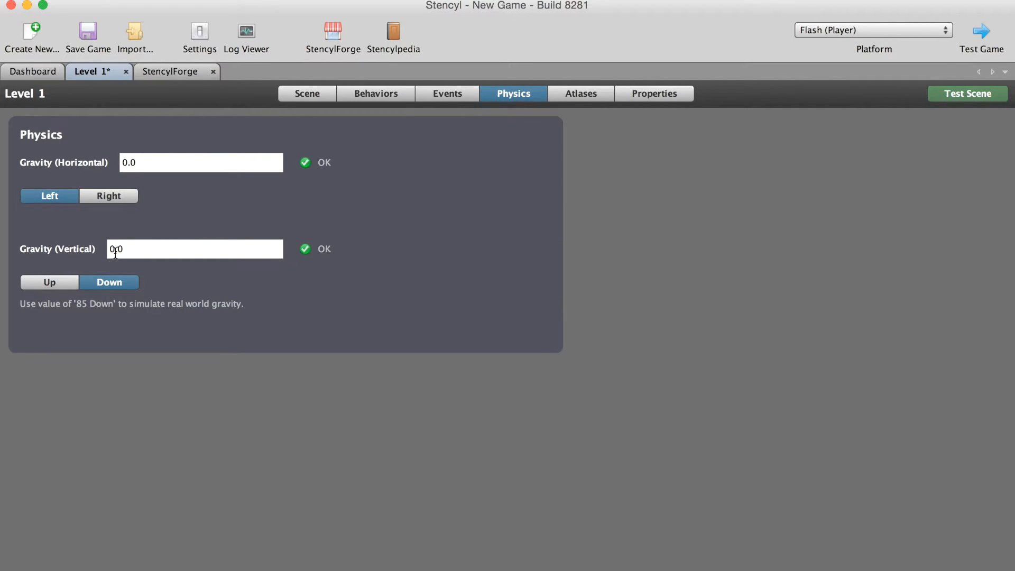
mouse_move(25, 312)
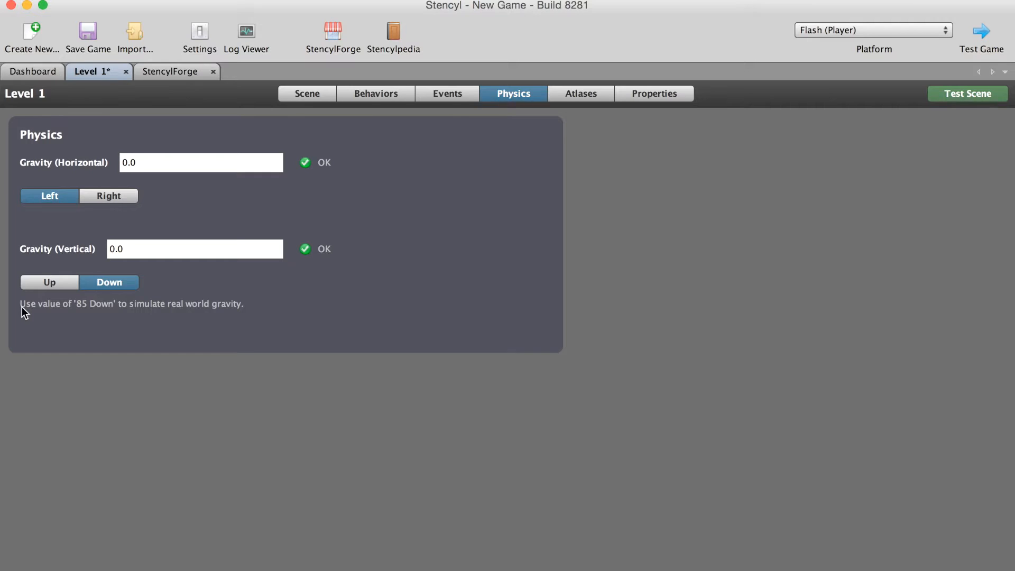
mouse_move(110, 309)
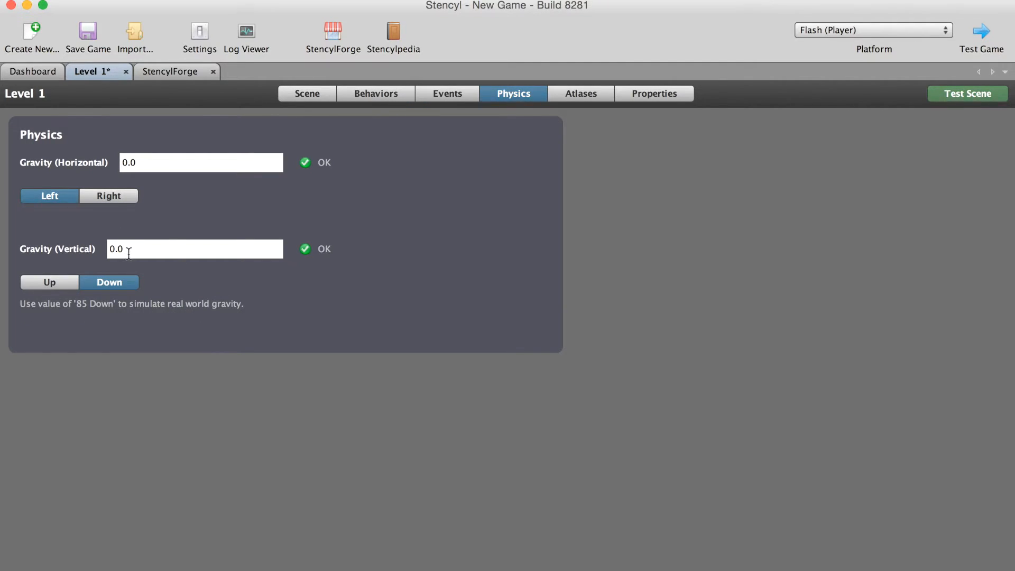
type("85")
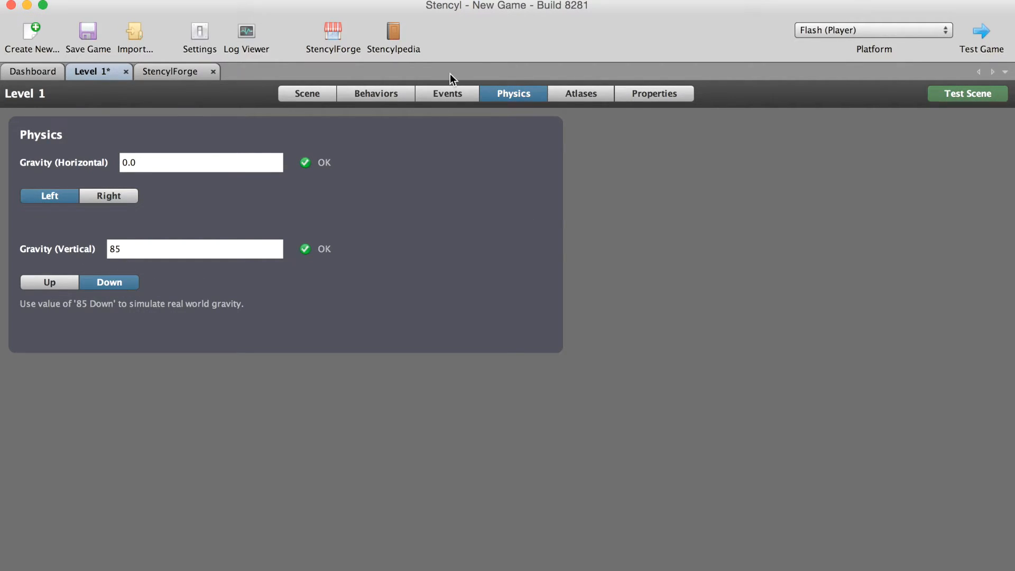
- Test-run the game from the Level 1 scene, then close the test window
left_click(306, 93)
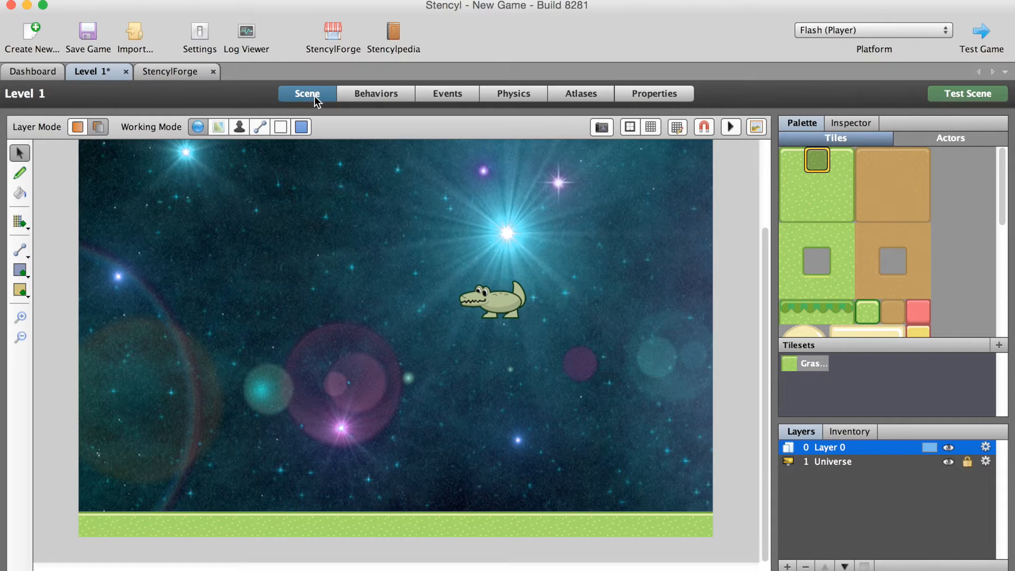
mouse_move(983, 37)
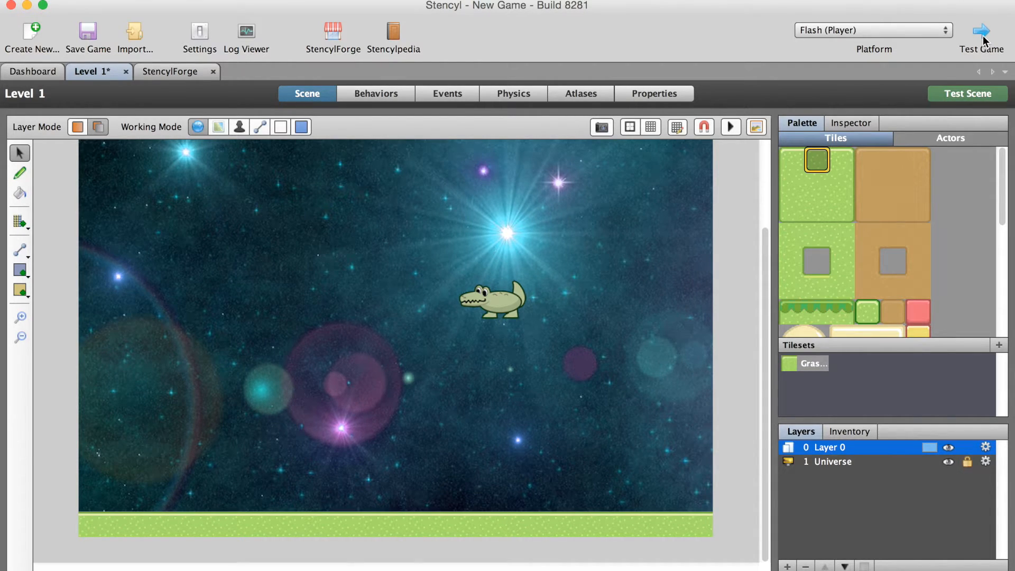
left_click(88, 33)
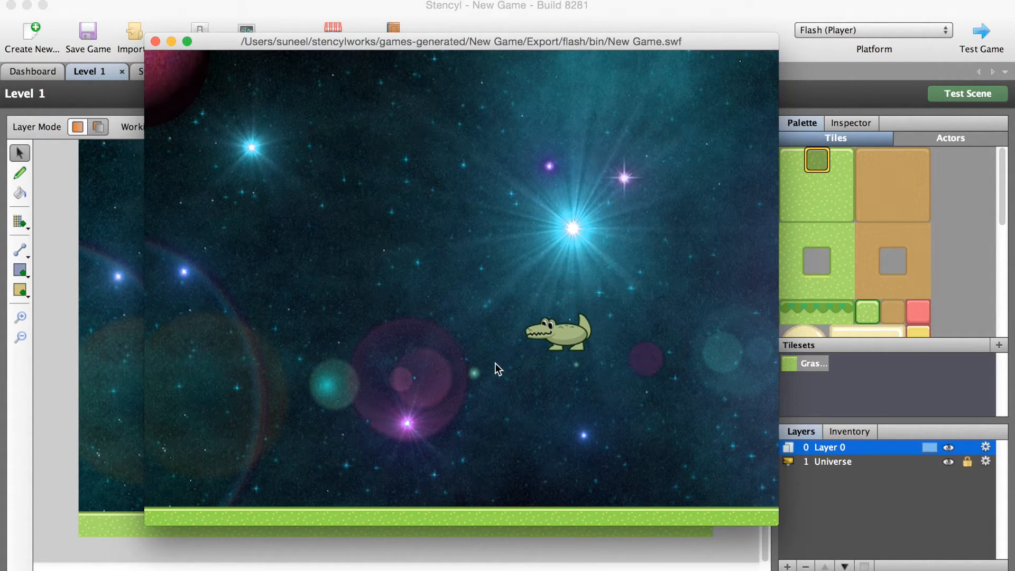
mouse_move(615, 350)
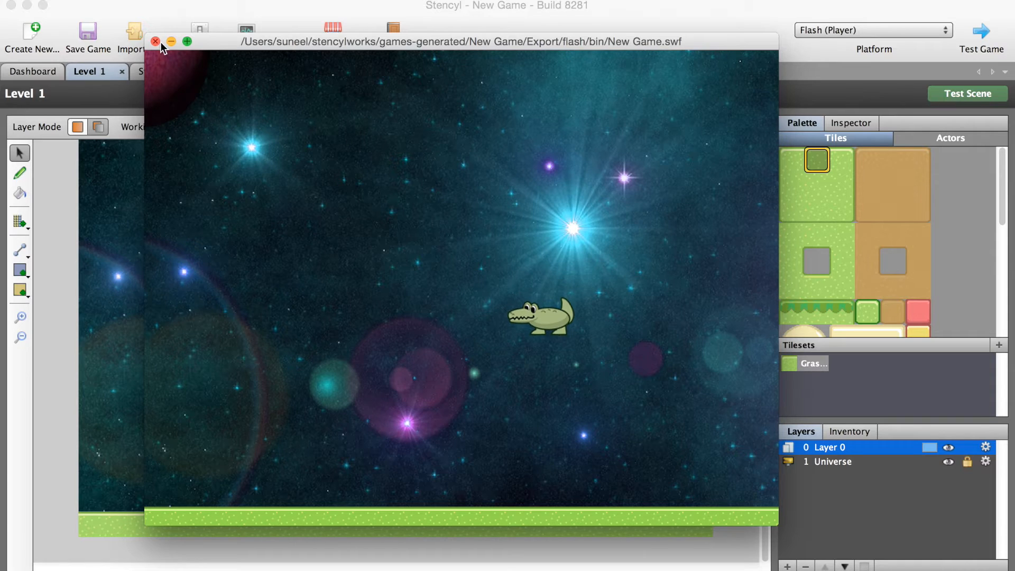
left_click(155, 42)
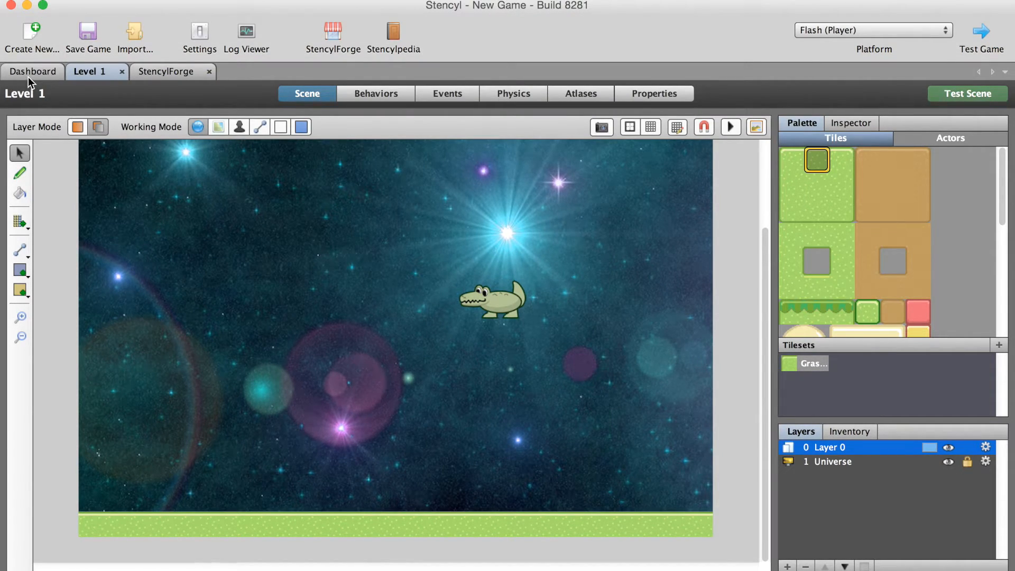
- Open the Stencyl Book Croc from the Dashboard's Actor Types list
left_click(33, 71)
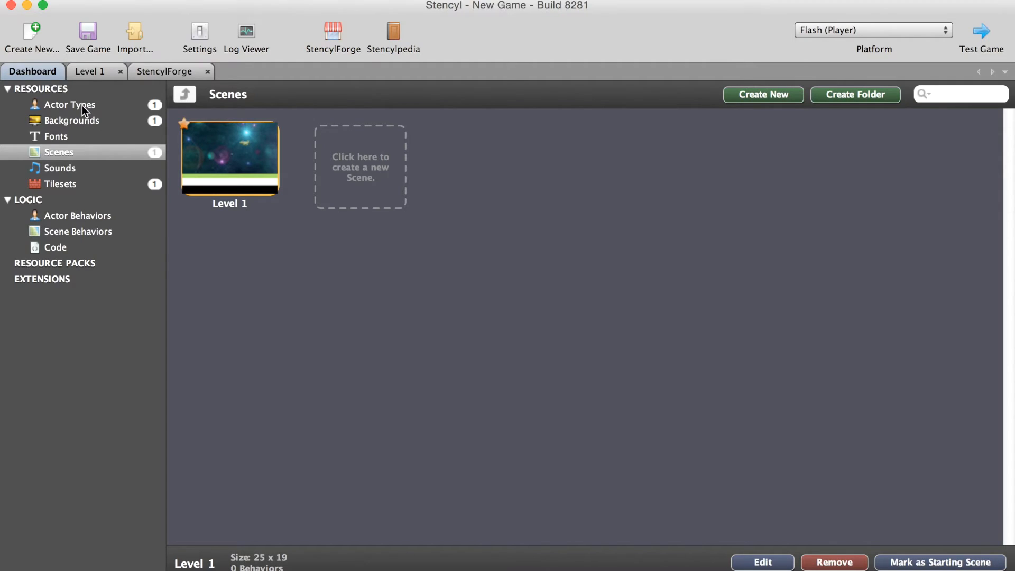
left_click(71, 104)
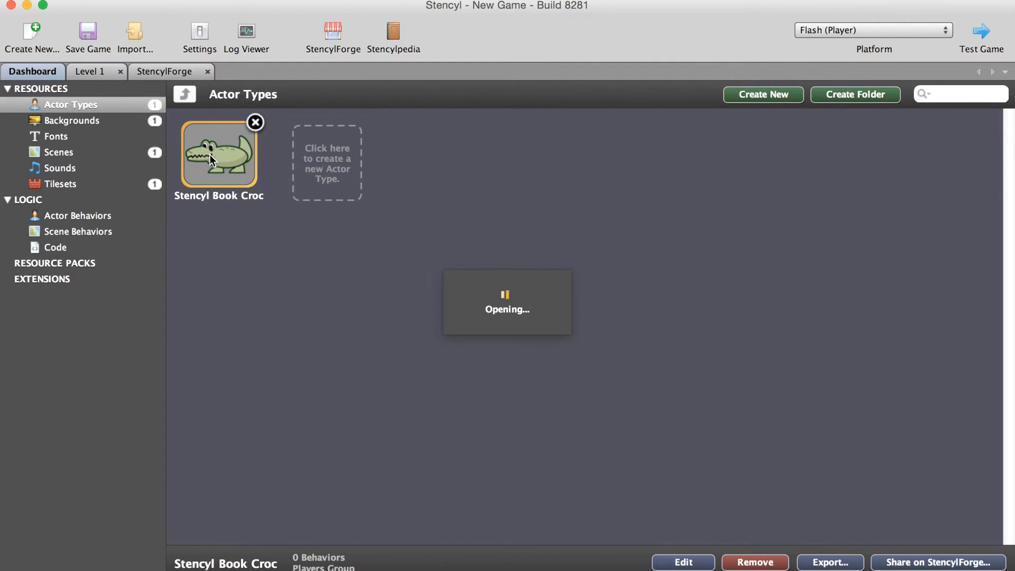
double_click(218, 153)
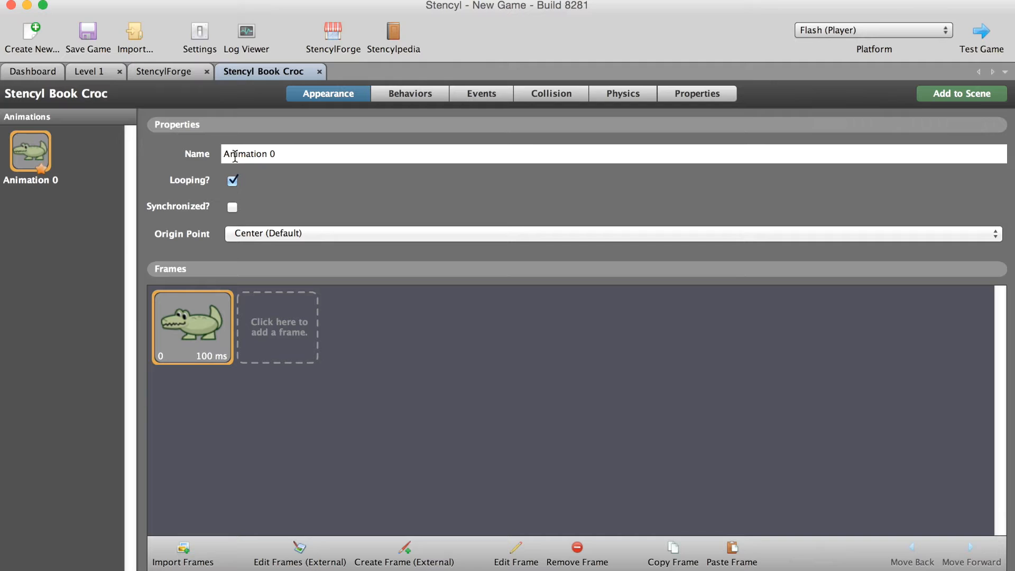
mouse_move(421, 84)
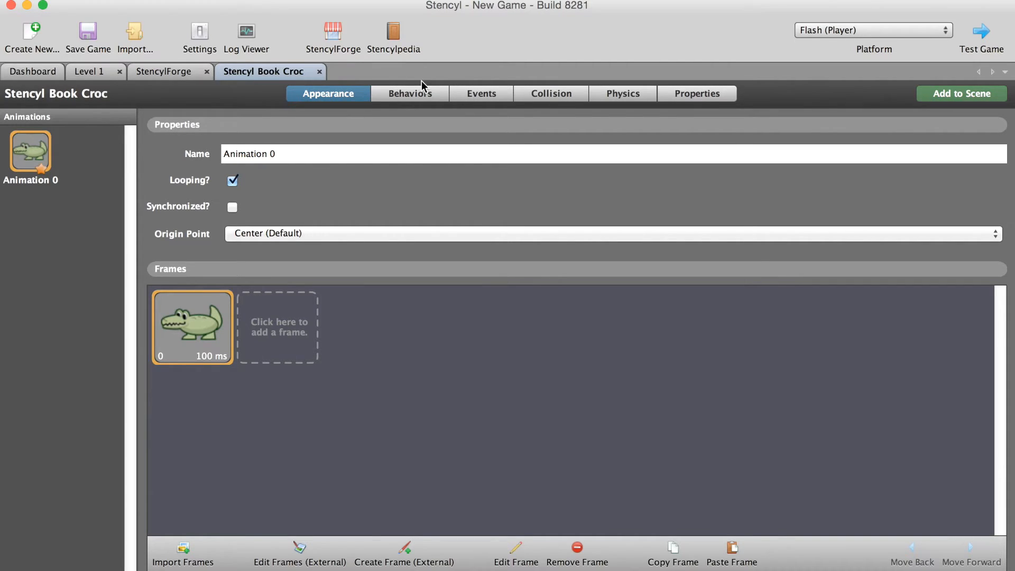
- Drag 'set y-speed to 0 for Self' out of the Move Croc always block
left_click(481, 93)
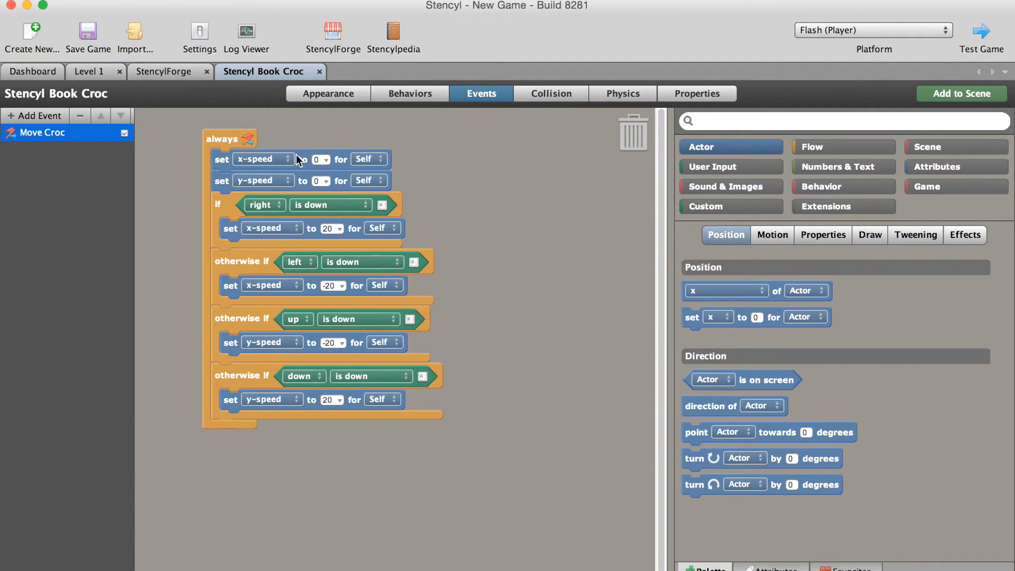
mouse_move(213, 176)
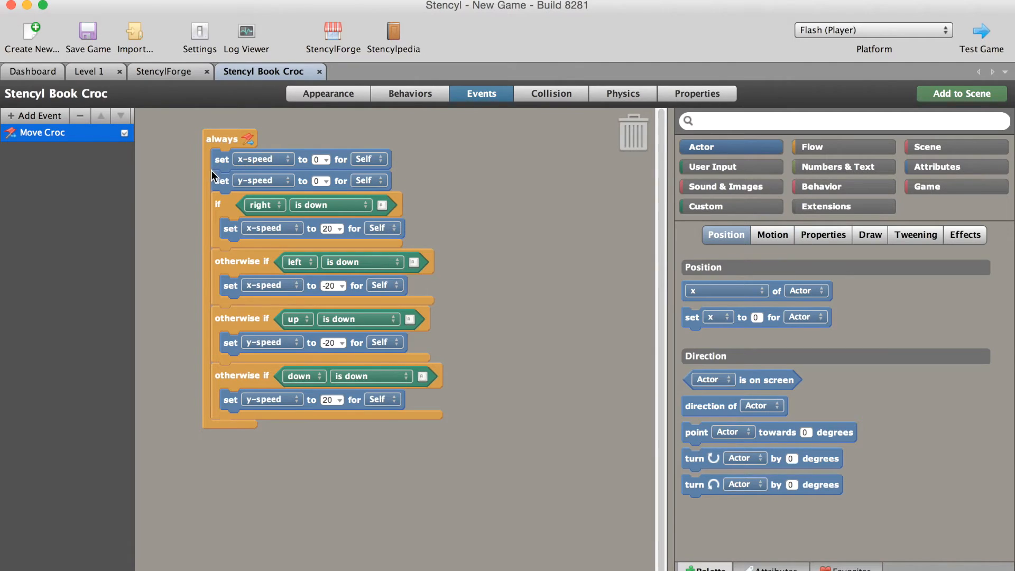
mouse_move(218, 187)
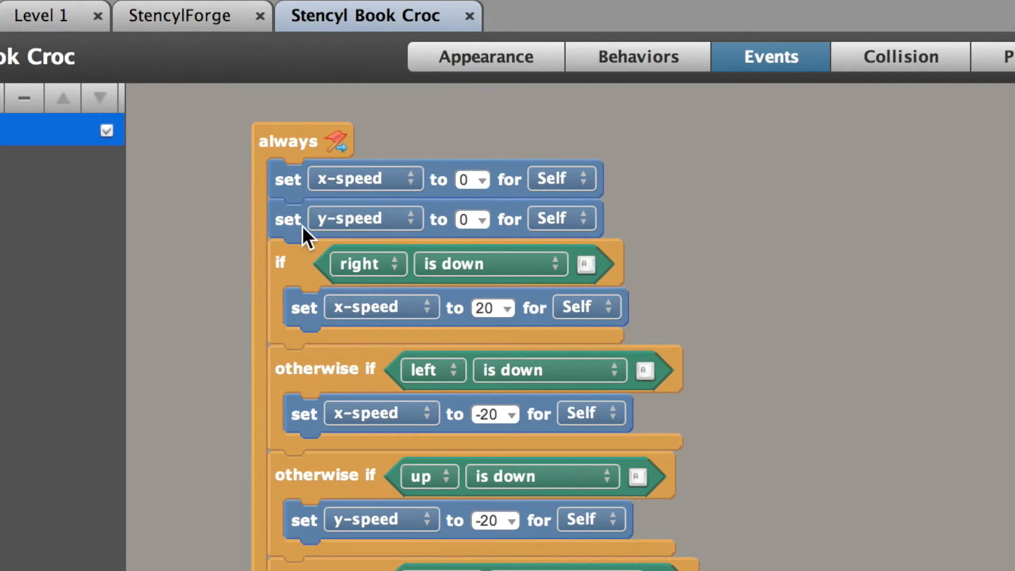
mouse_move(534, 246)
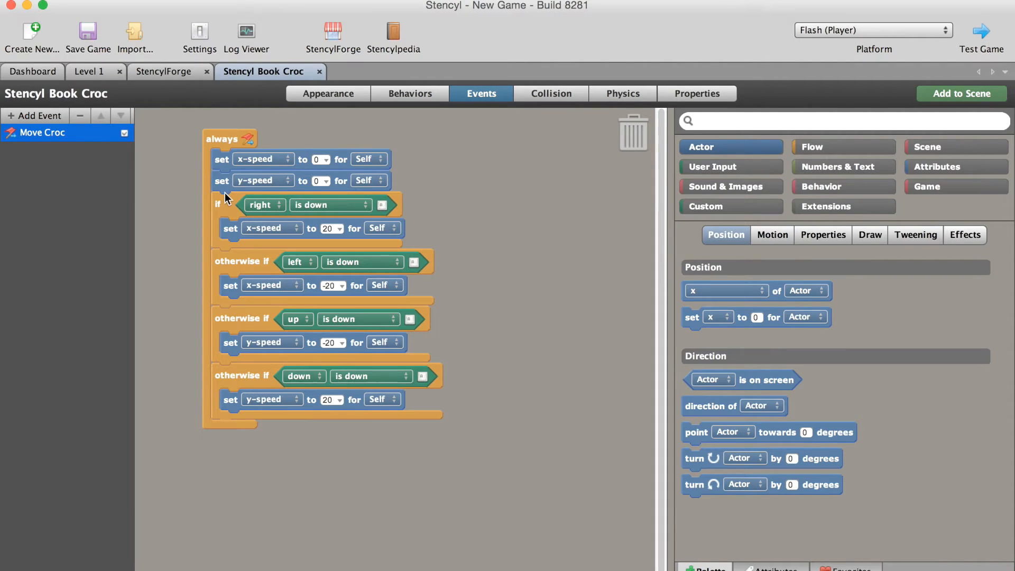
left_click_drag(219, 204, 311, 252)
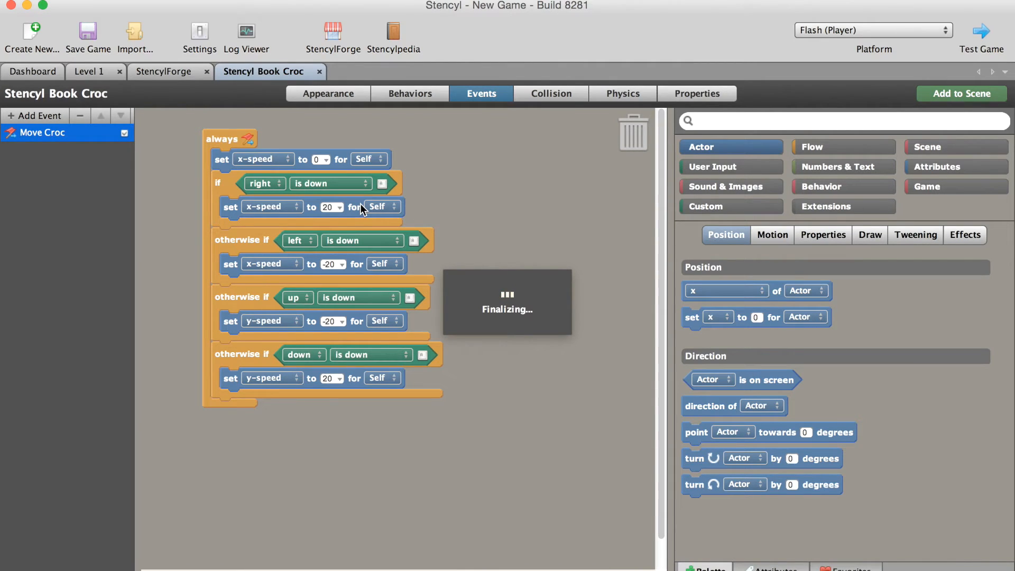
- Run the game test, watch the crocodile land on the grass, and close it
left_click(979, 32)
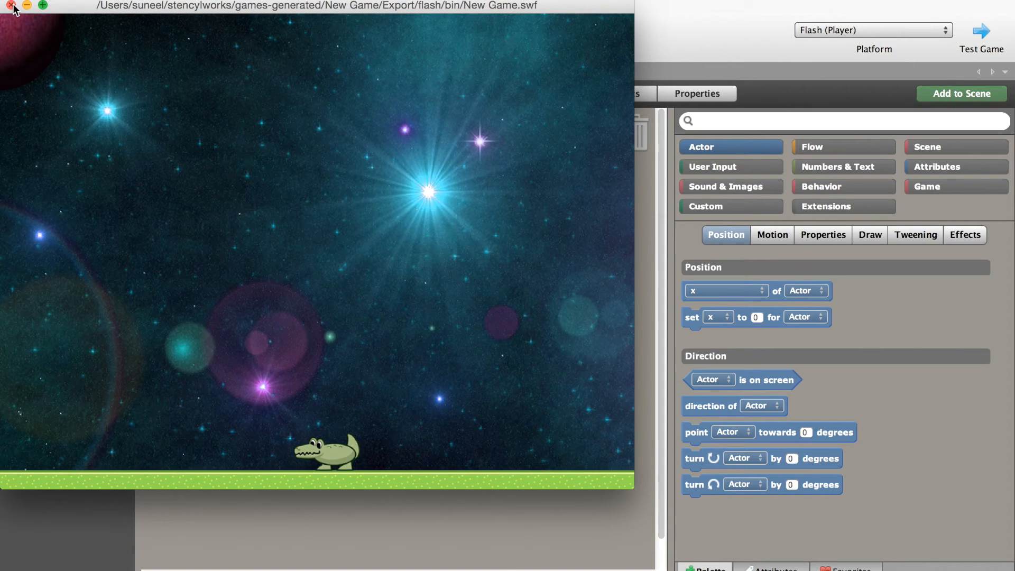
left_click(12, 6)
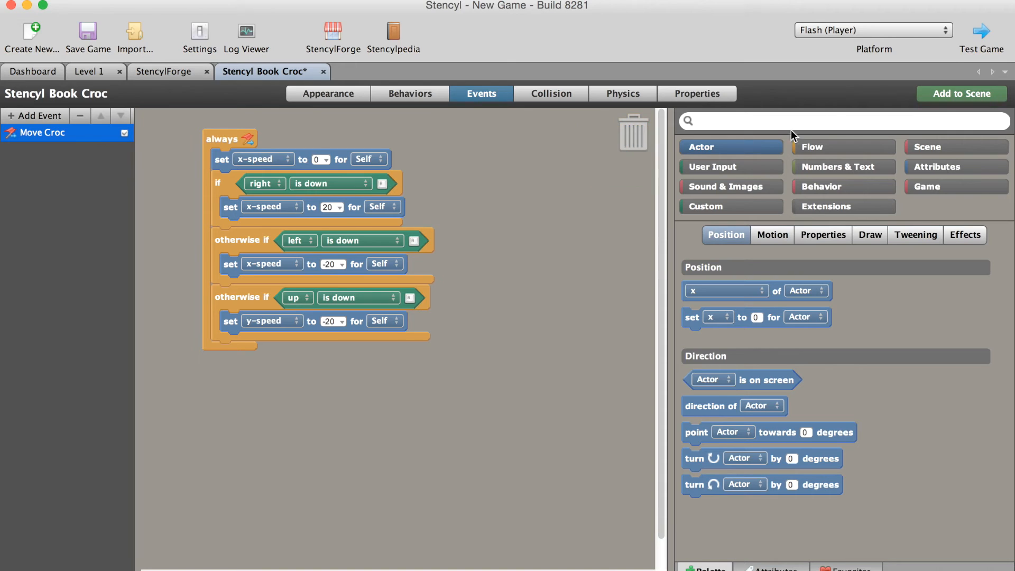
- Remove the 'otherwise if down is down' branch and launch Test Game again
left_click(87, 36)
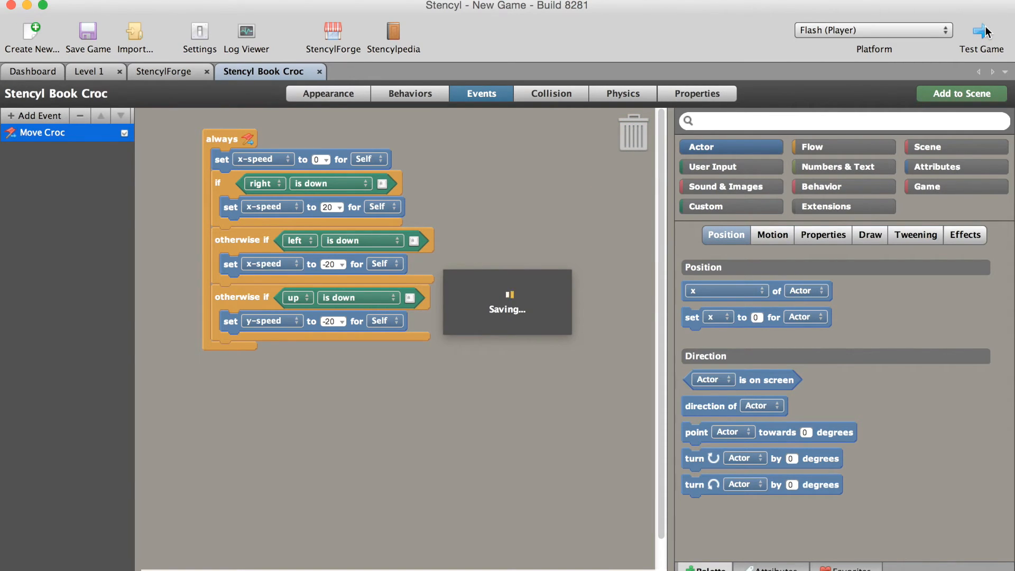
left_click(981, 34)
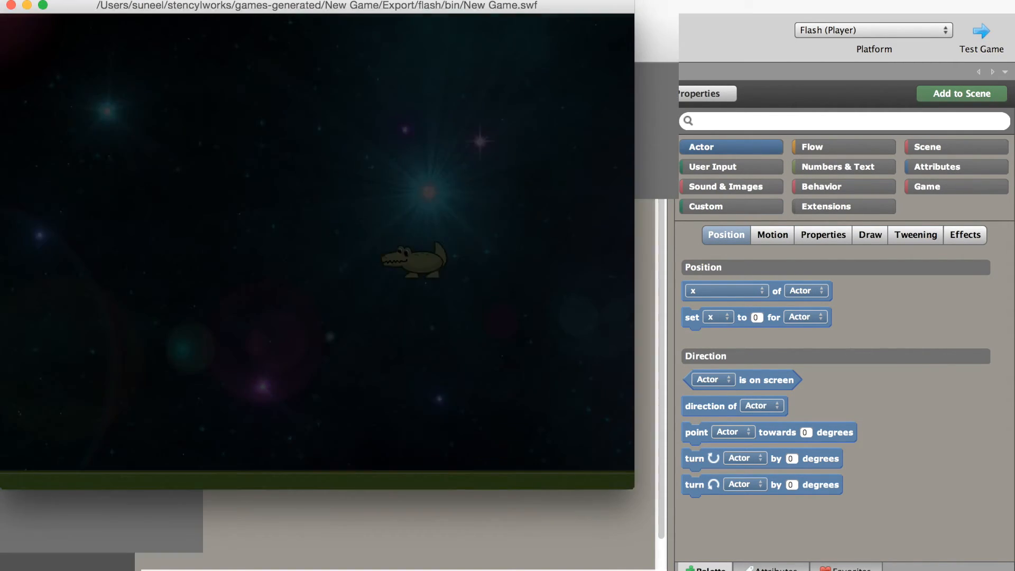